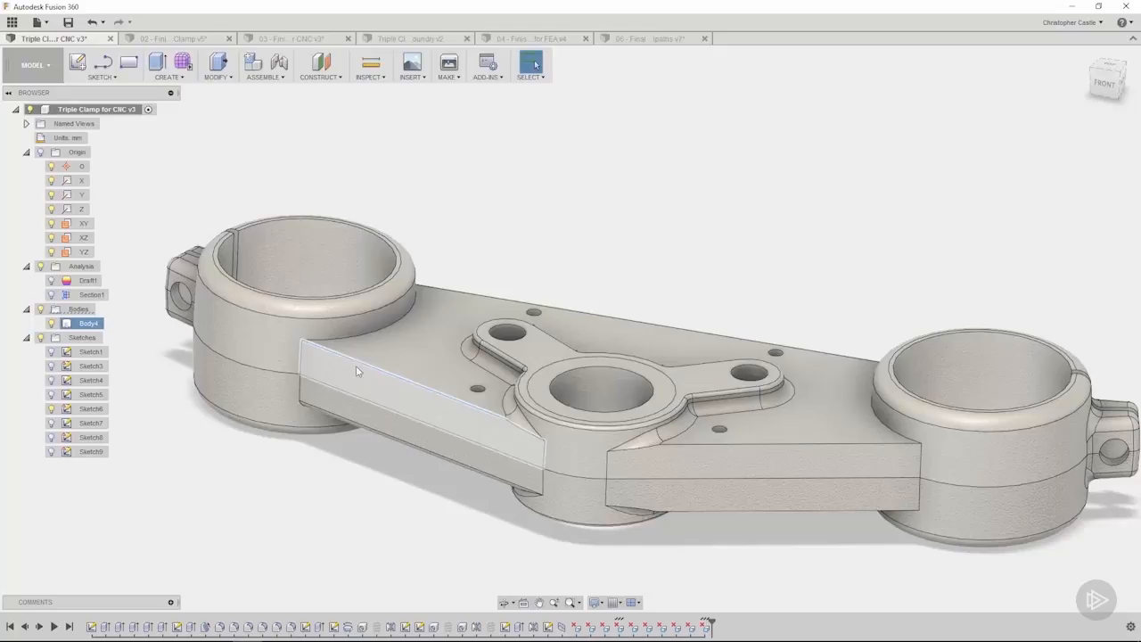
Pick a top edge of the central recess, then cancel the two-edge fillet
click(366, 361)
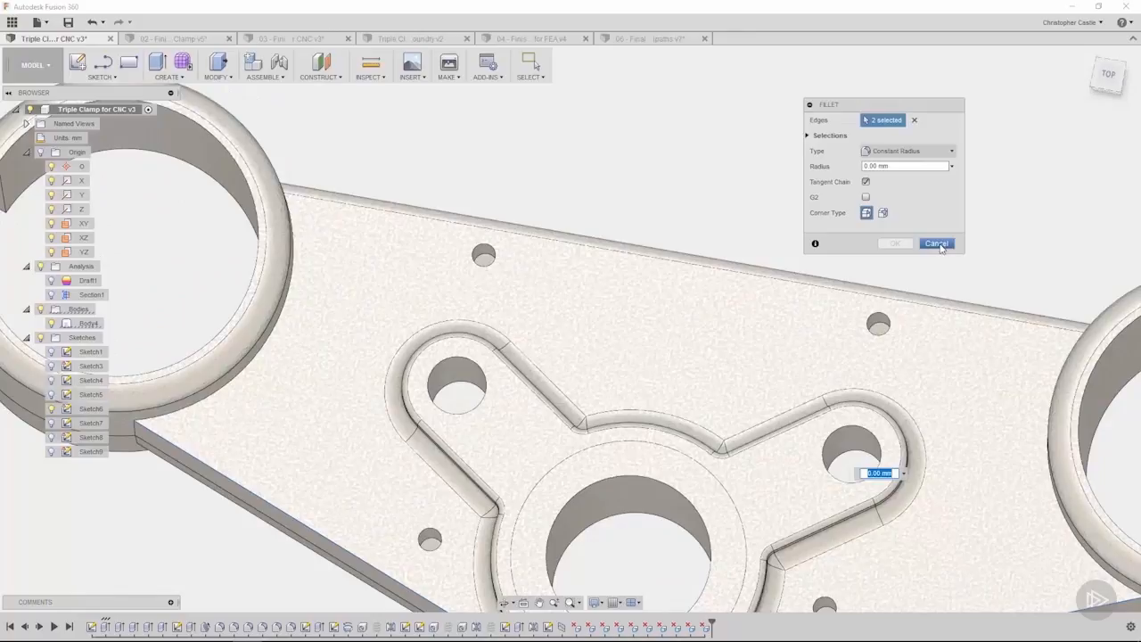
click(938, 242)
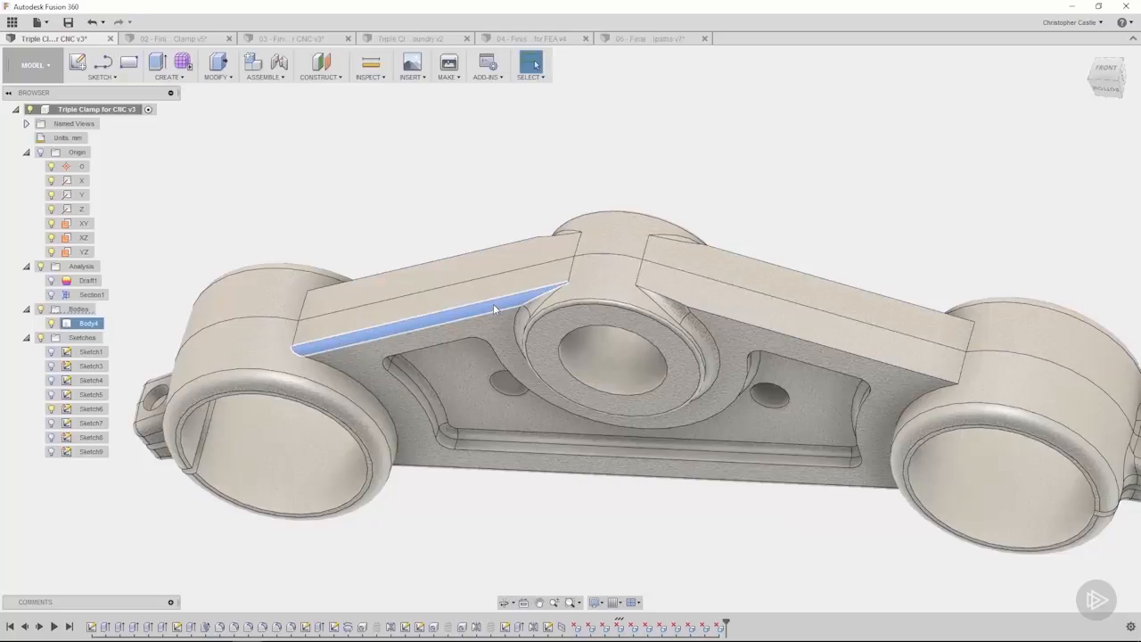
Fillet the six edges along both raised side blocks of the clamp
drag(495, 310, 765, 395)
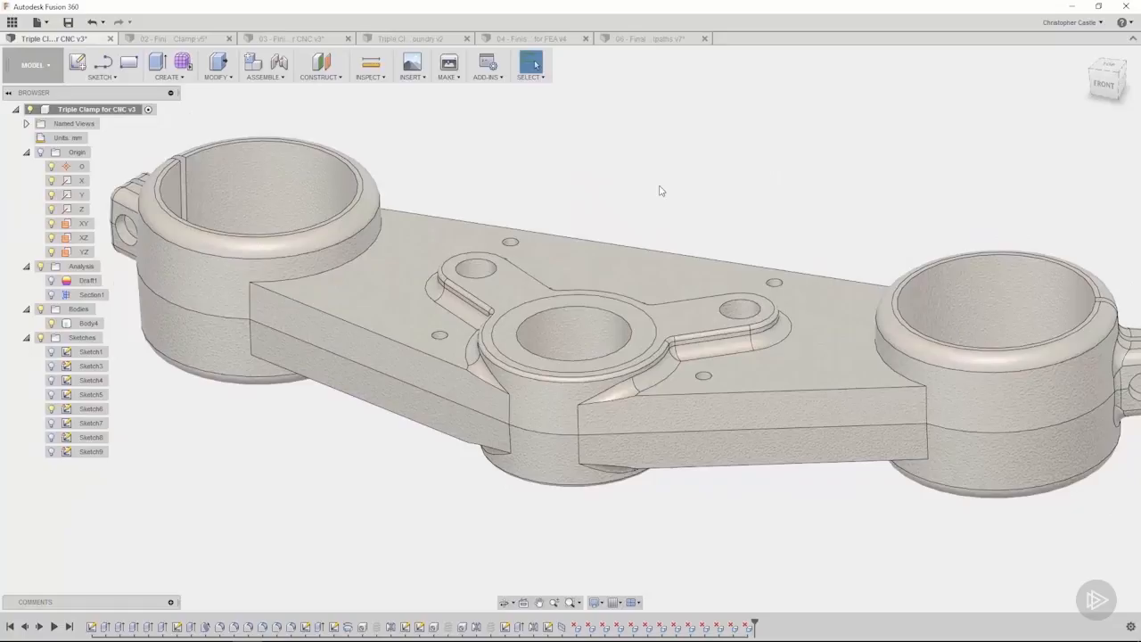
key(f)
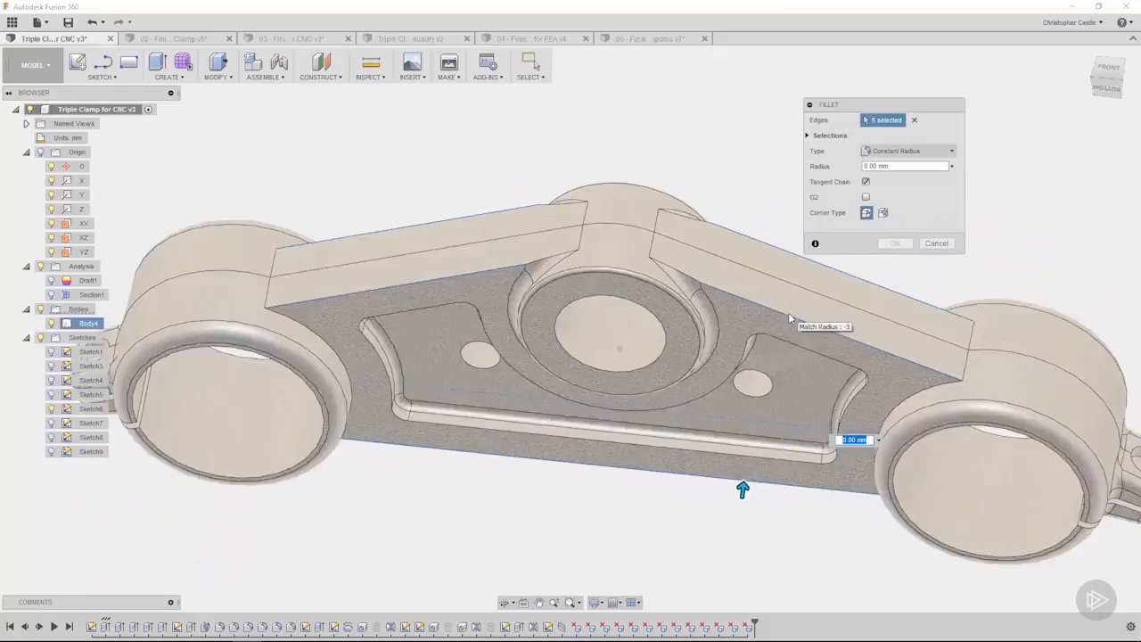
click(895, 243)
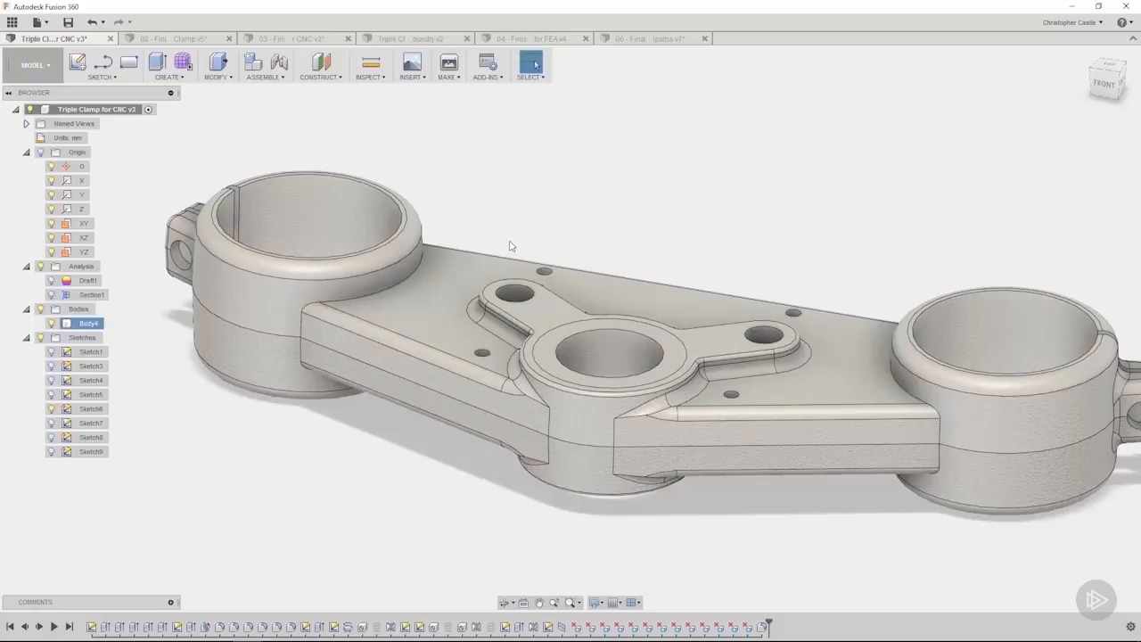
Round the remaining underside edges around the pocket recess and outer rim
click(383, 285)
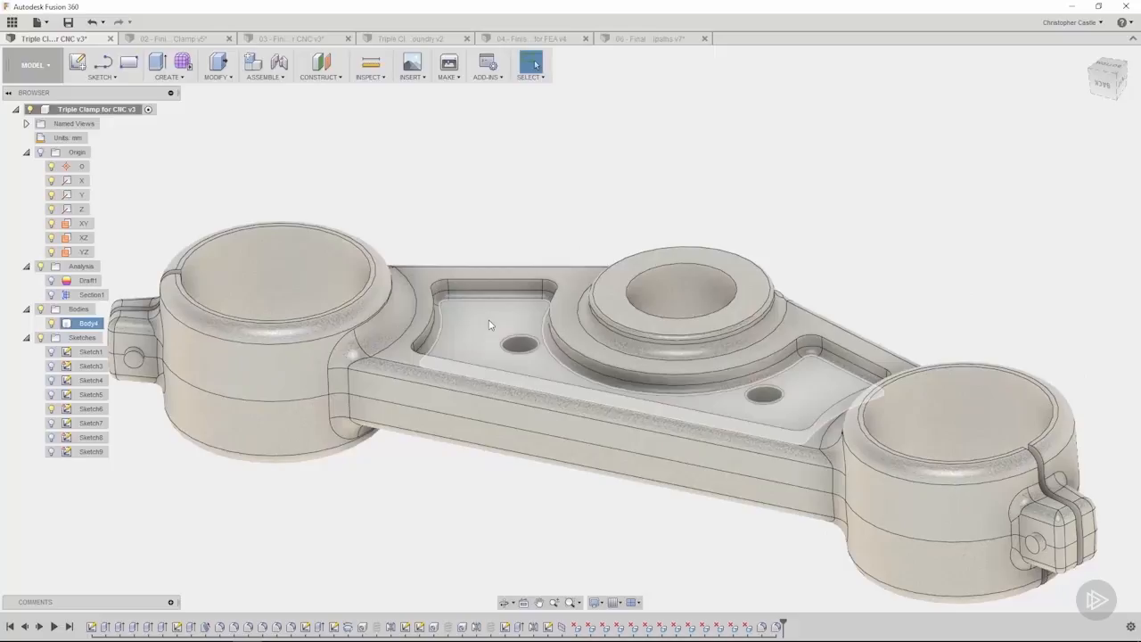
Press-pull the bottom pocket floor to a larger negative offset for a deeper recess
key(q)
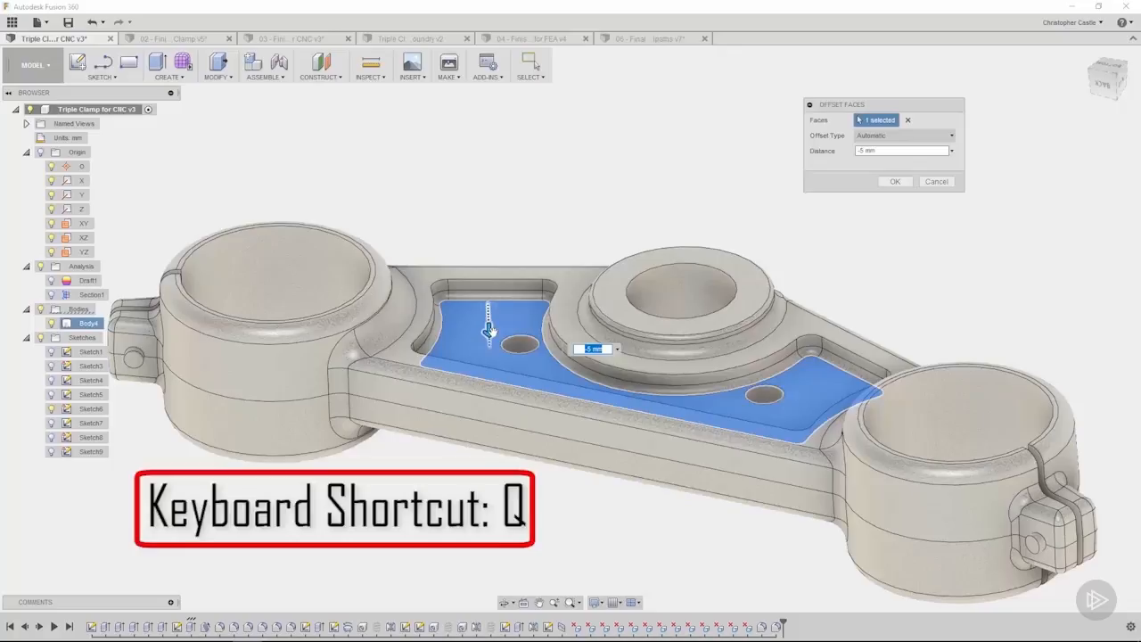
drag(489, 307, 489, 343)
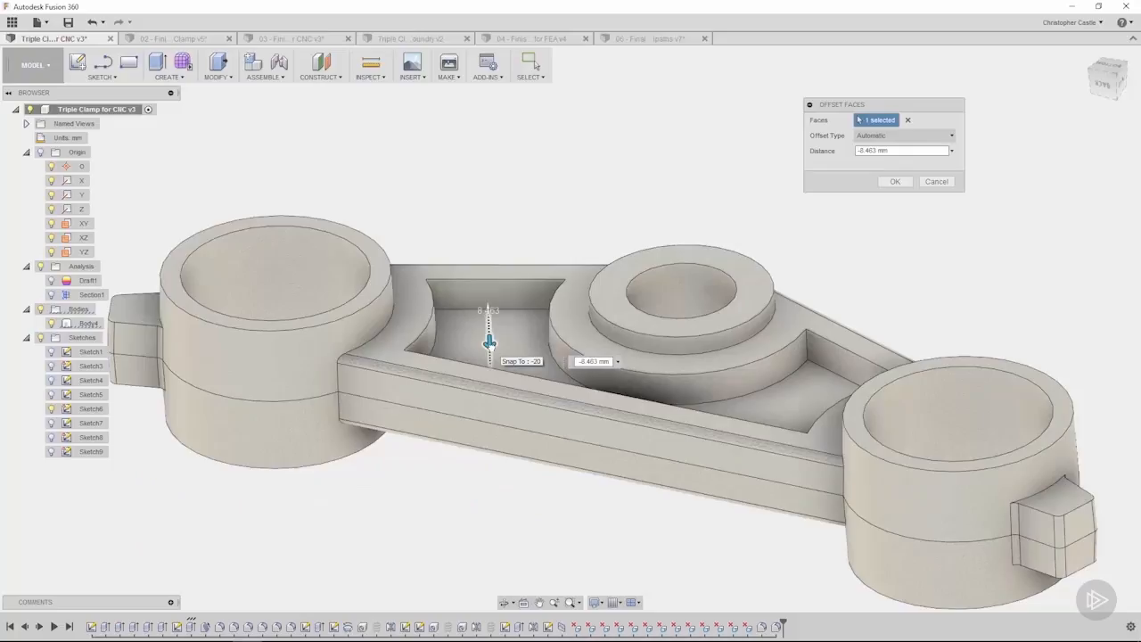
drag(489, 338, 488, 343)
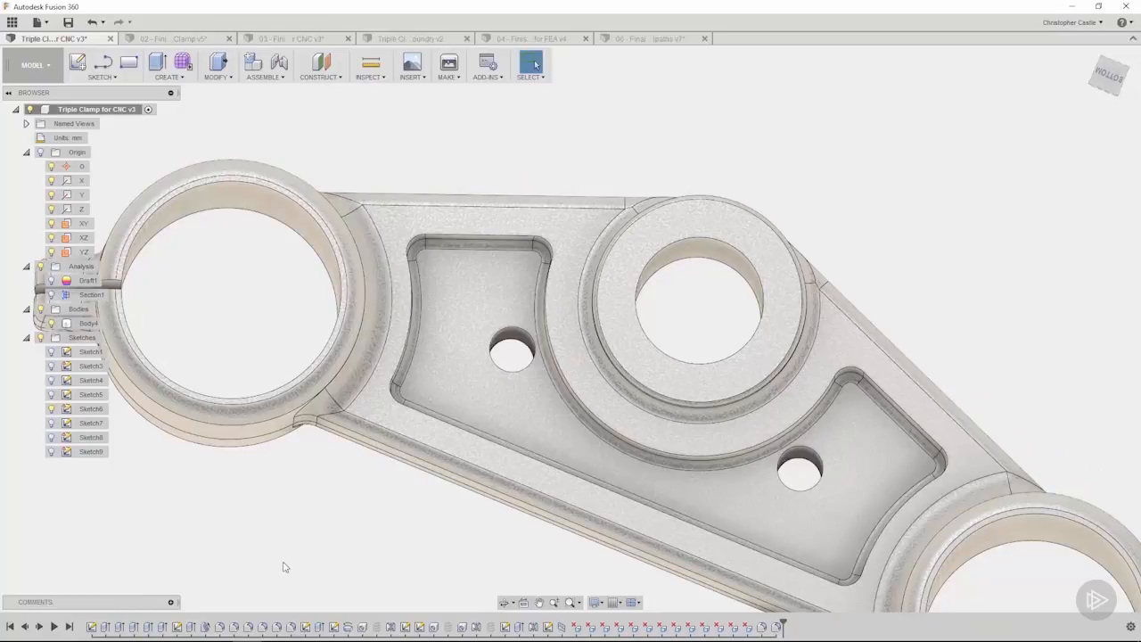
click(176, 627)
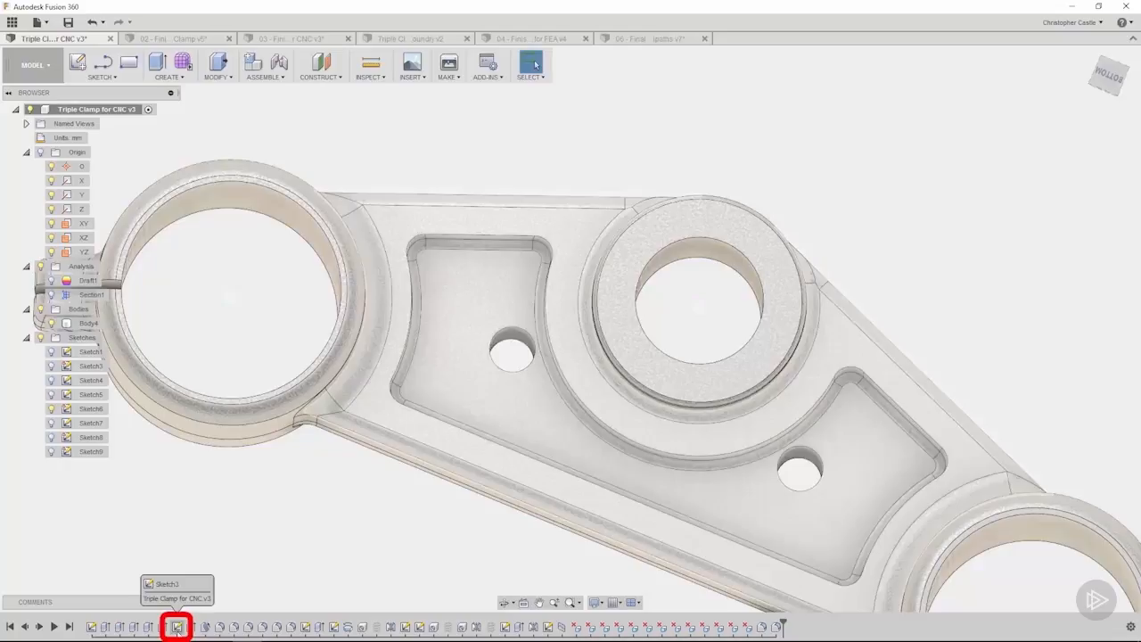